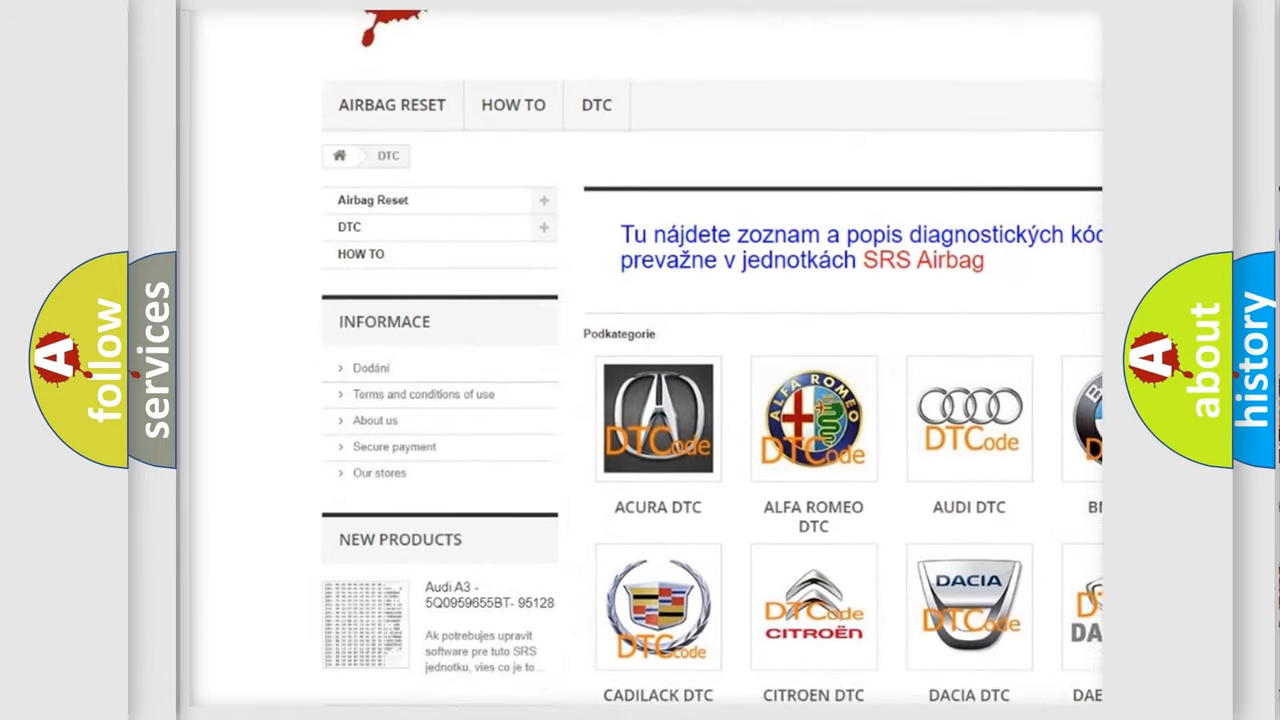
pyautogui.scroll(-3)
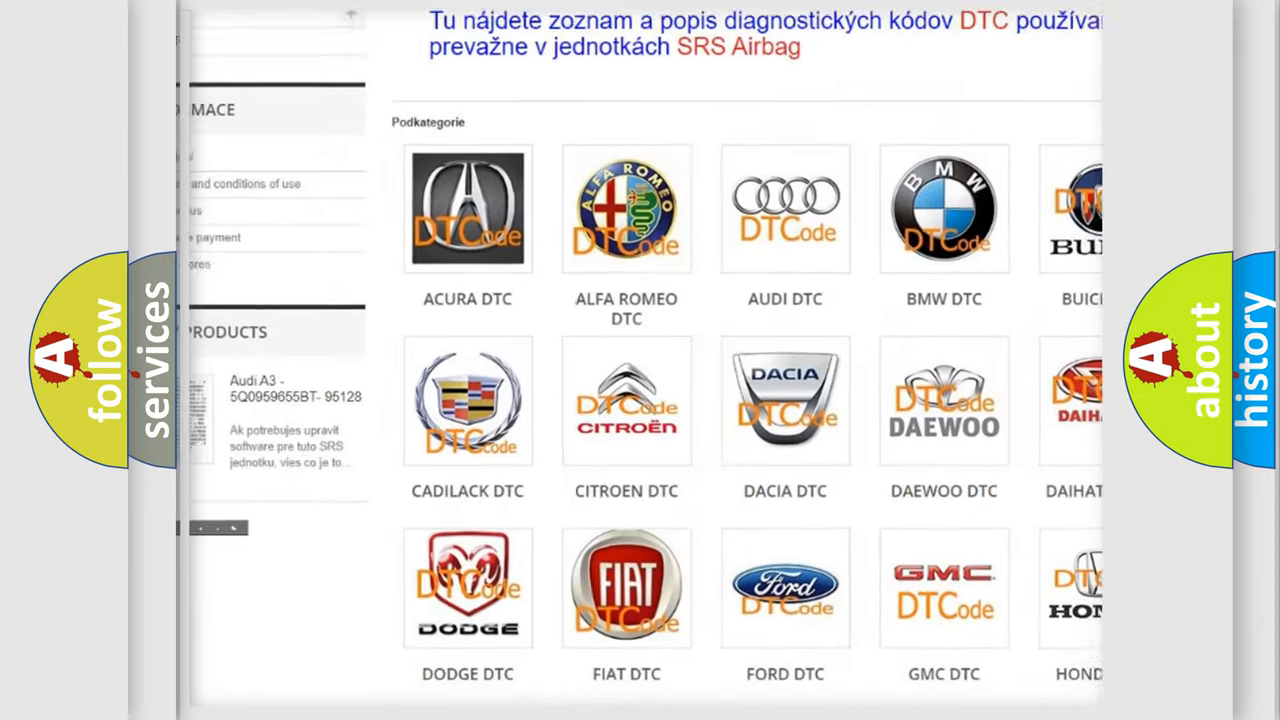